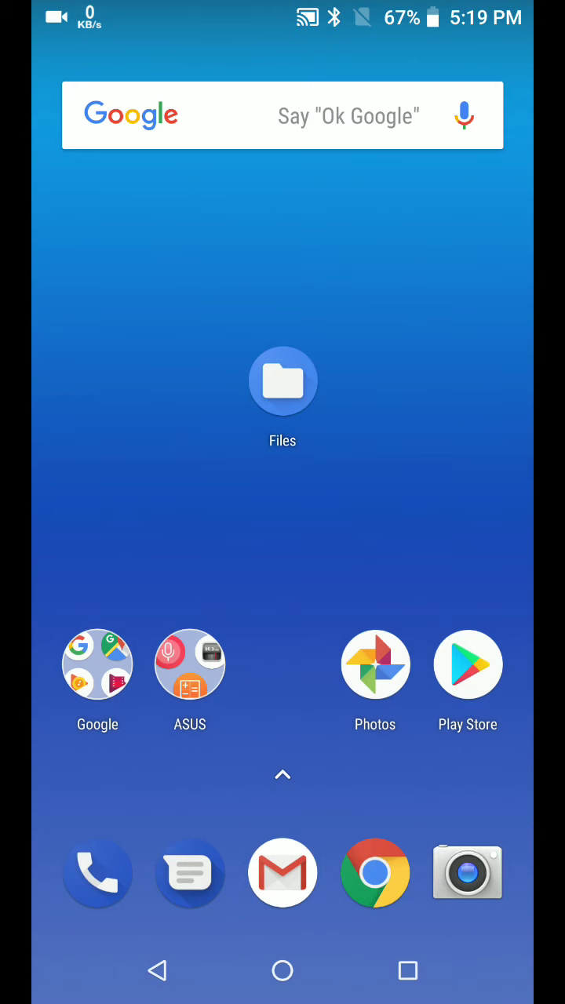
Reveal the app drawer listing all installed apps from the home screen
click(282, 775)
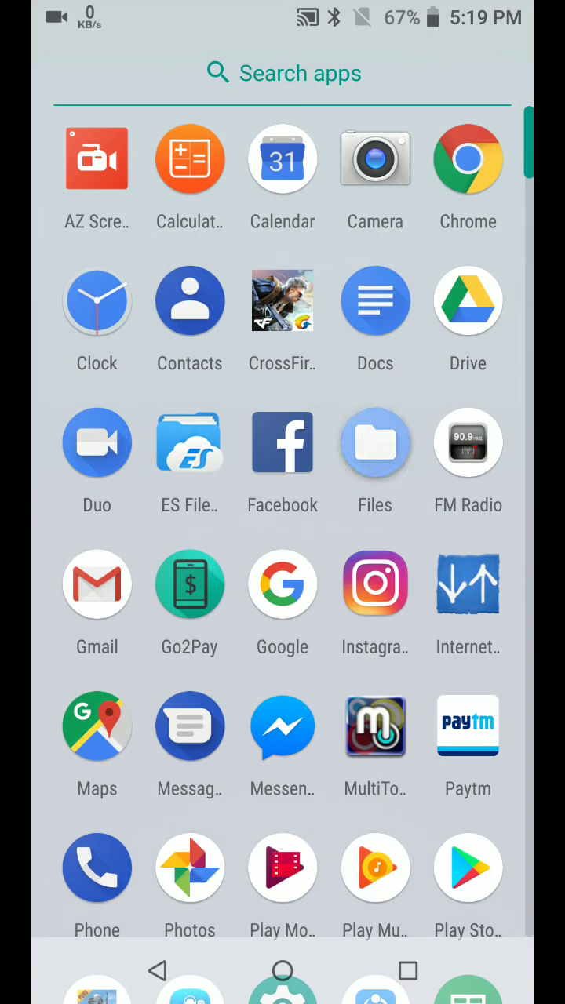
Launch Files from the app drawer, landing on its storage locations menu
click(374, 443)
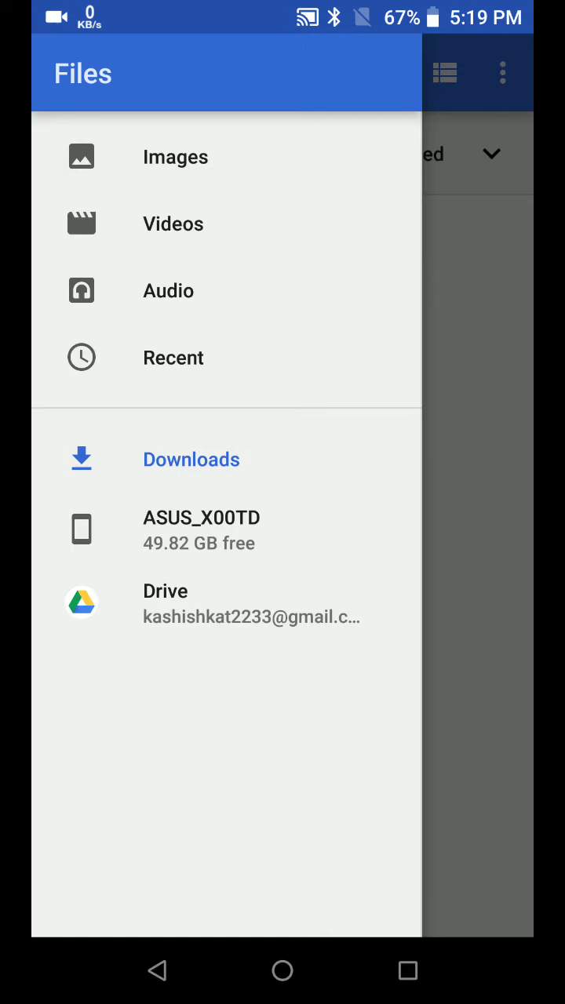
Browse ASUS_X00TD internal storage and enter the SHAREit folder
click(201, 530)
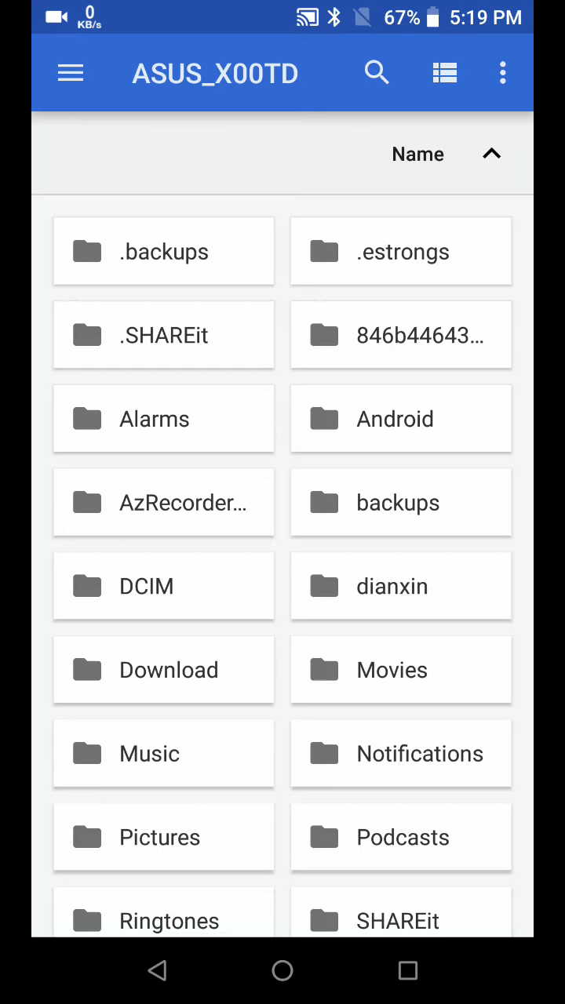
click(163, 336)
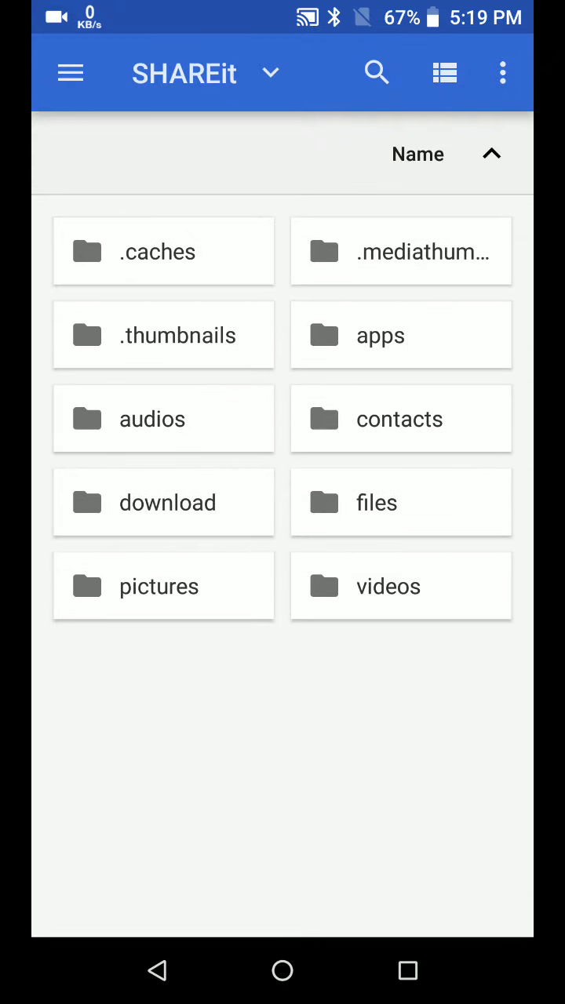
Enter the contacts folder and select 00001.vcf, bringing up the Open with Contacts chooser
click(400, 417)
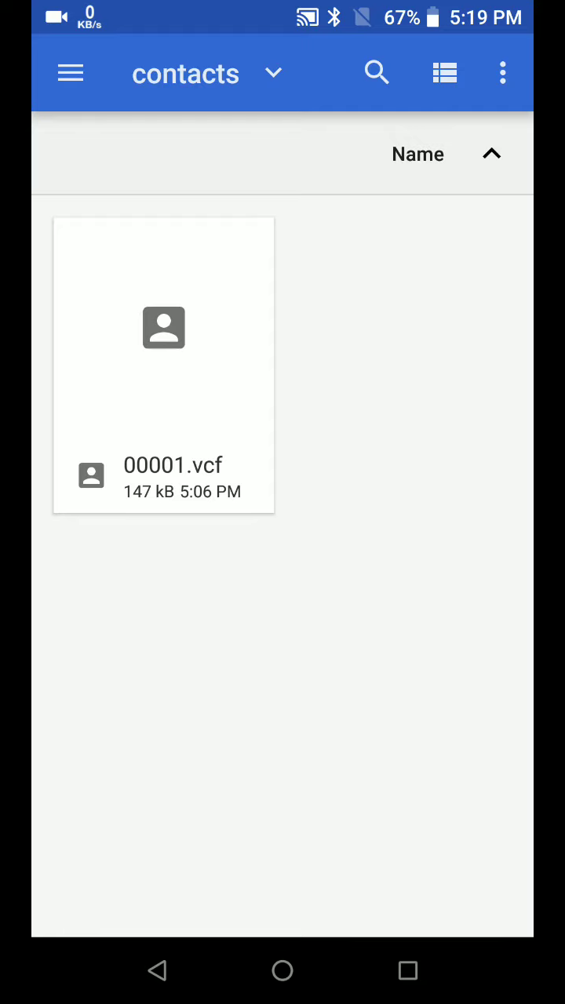
click(163, 365)
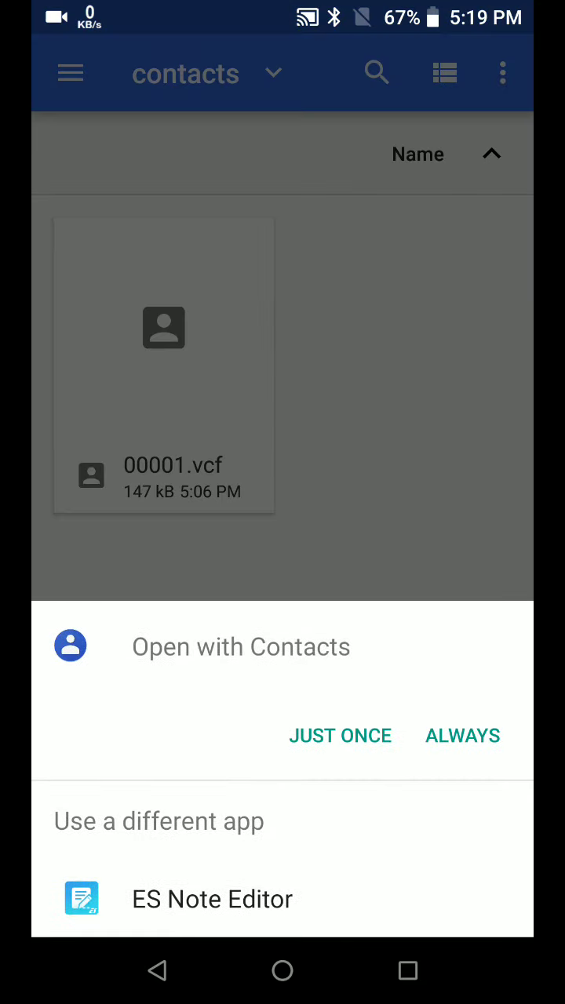